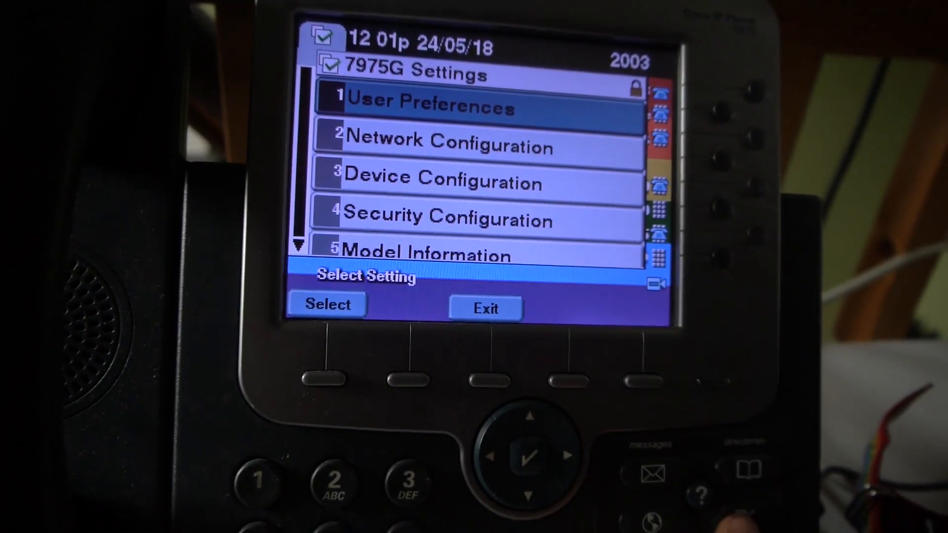
- Exit the Settings menu back to the home screen with the rainbow background behind the lines
click(486, 308)
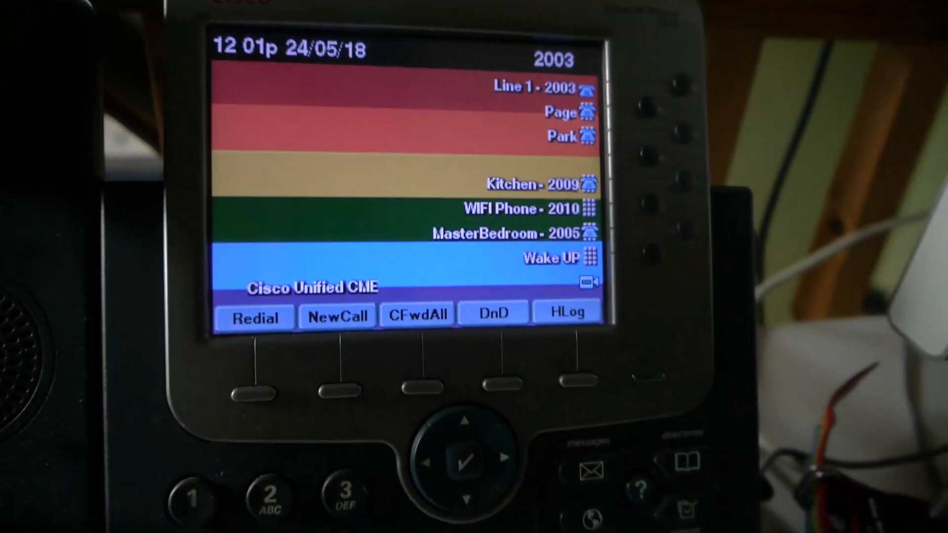